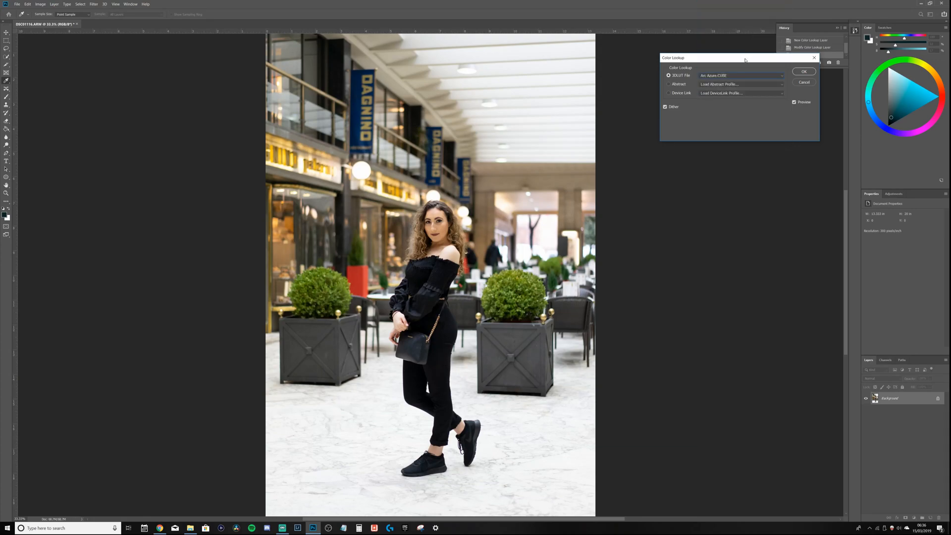
- Switch from Photoshop's Color Lookup dialog to DaVinci Resolve's Alpha Arc LUT PACK looks
{"action": "left_click", "coordinate": [741, 75]}
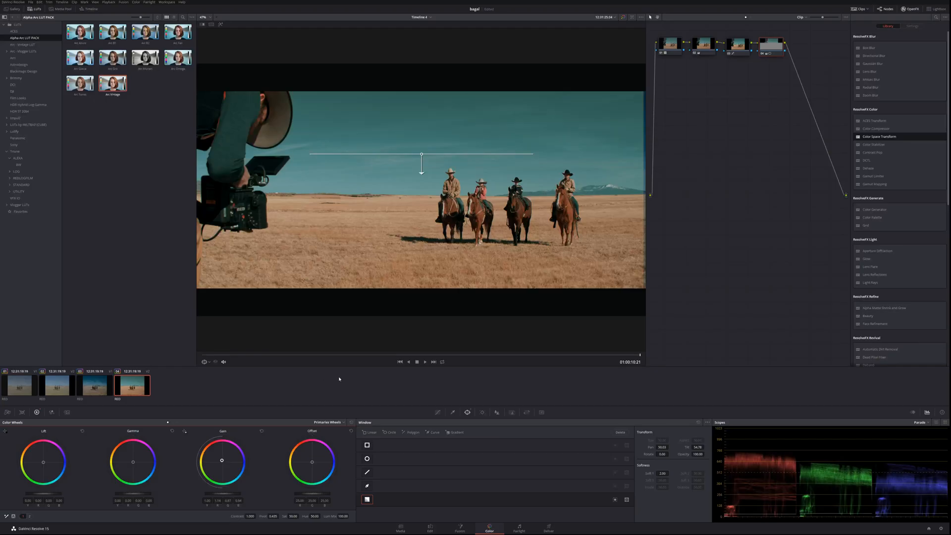
- Return from DaVinci Resolve to the portrait photo in Photoshop
{"action": "left_click", "coordinate": [430, 526]}
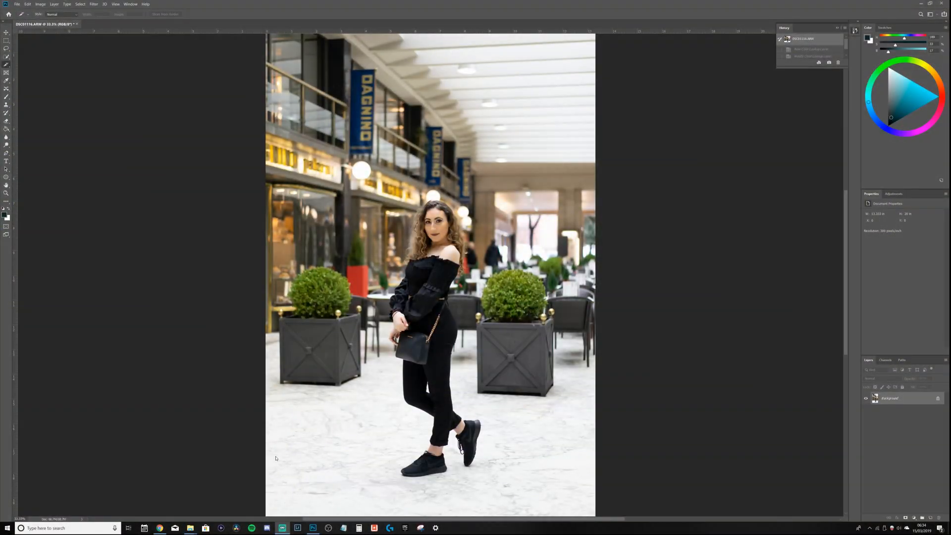
{"action": "mouse_move", "coordinate": [287, 520]}
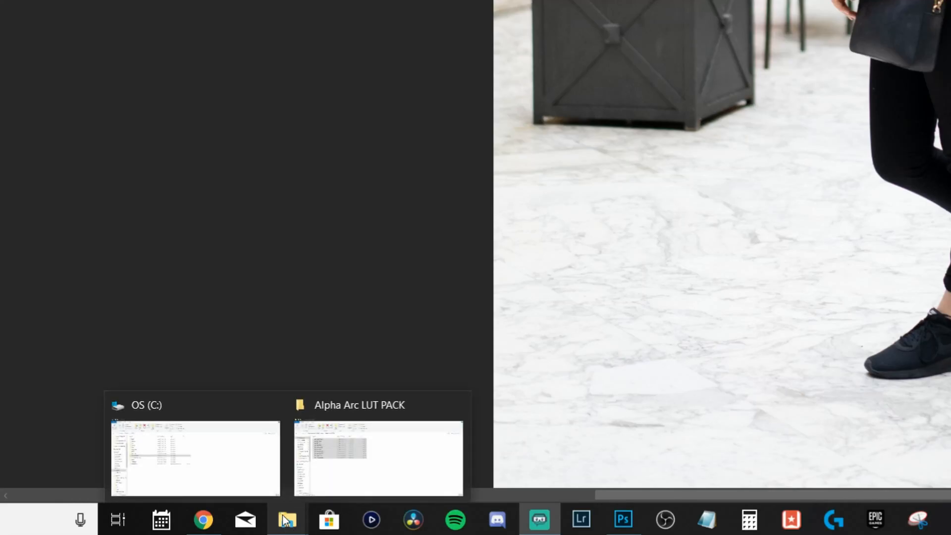
- Browse drive C to Program Files > Adobe > Adobe Photoshop CC 2019 > Presets > 3DLUTs
{"action": "left_click", "coordinate": [194, 458]}
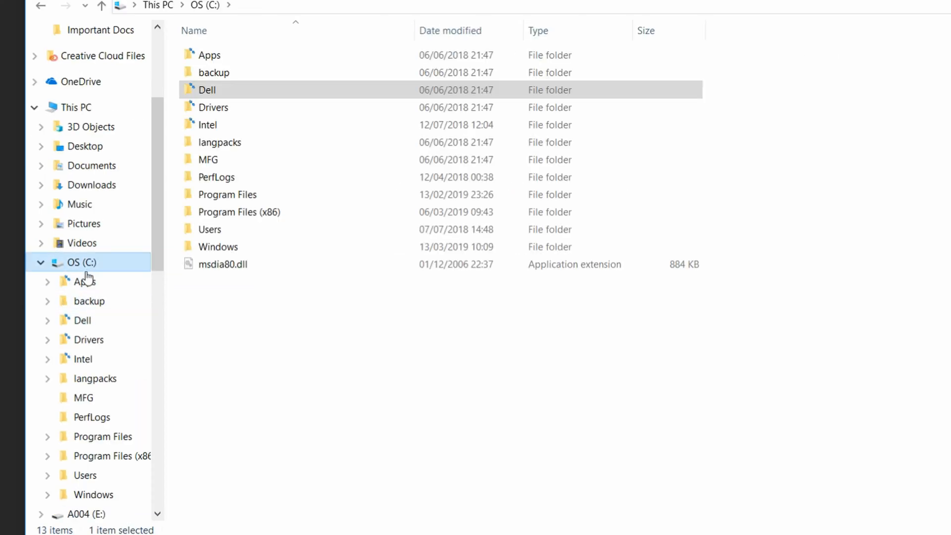
{"action": "left_click", "coordinate": [227, 194]}
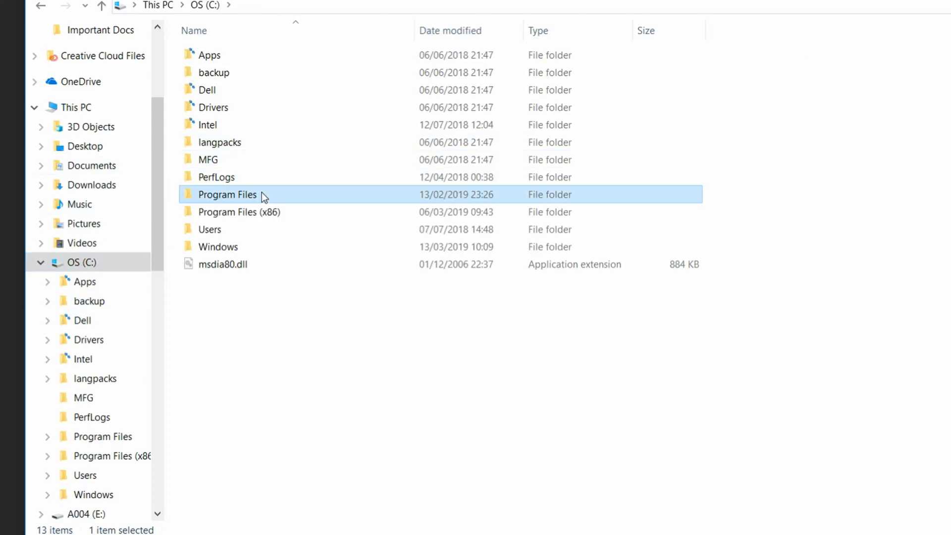
{"action": "double_click", "coordinate": [228, 194]}
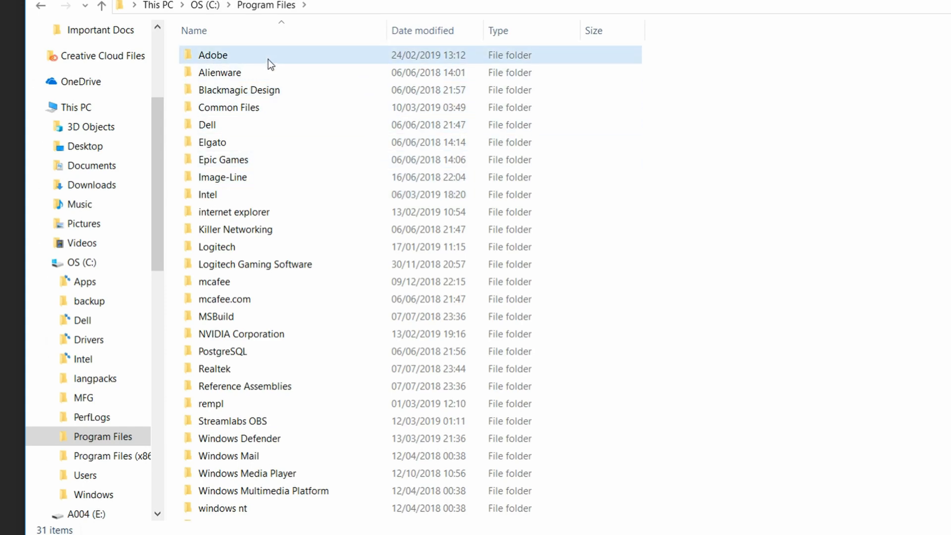
{"action": "double_click", "coordinate": [212, 54]}
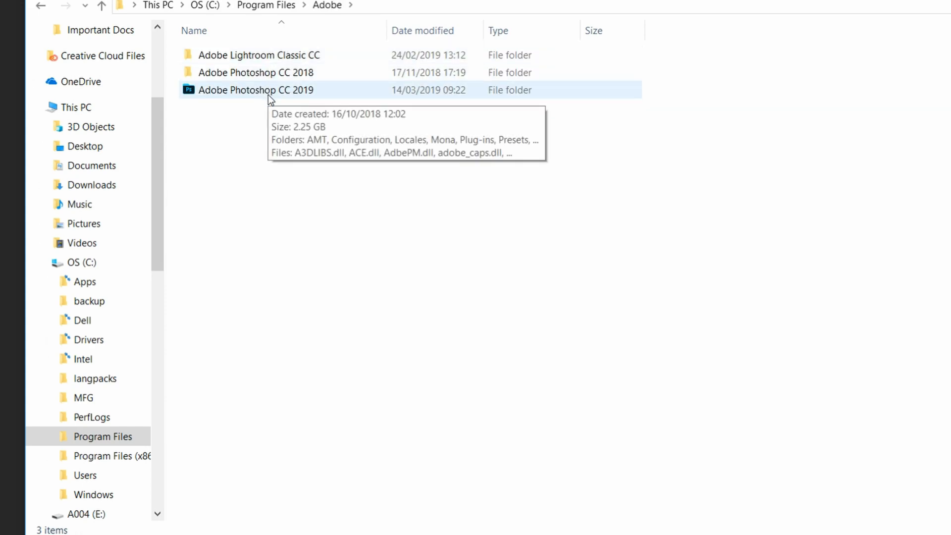
{"action": "double_click", "coordinate": [255, 90]}
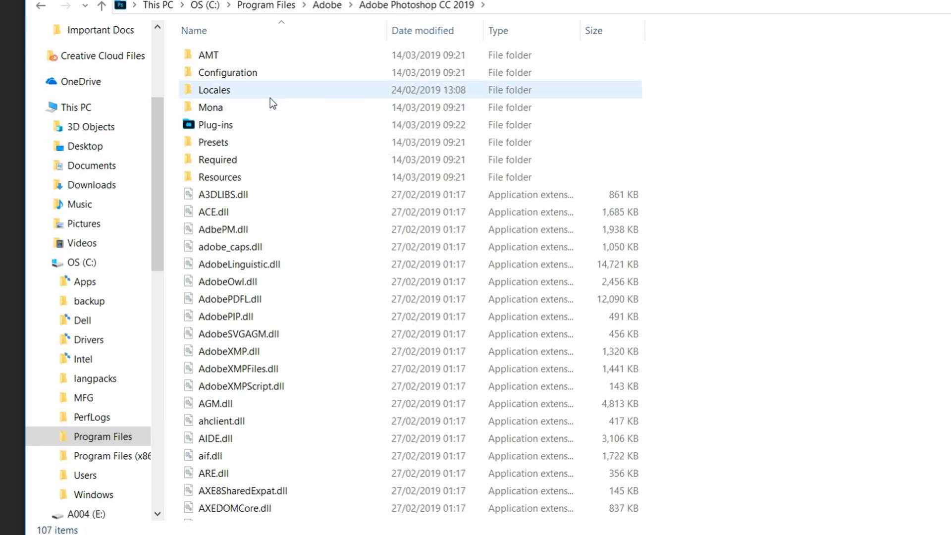
{"action": "double_click", "coordinate": [213, 143]}
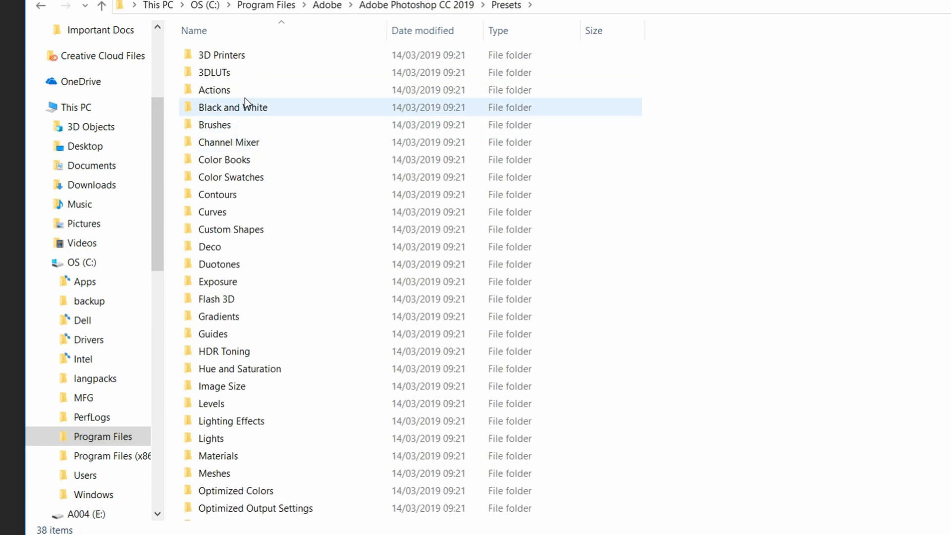
{"action": "double_click", "coordinate": [214, 73]}
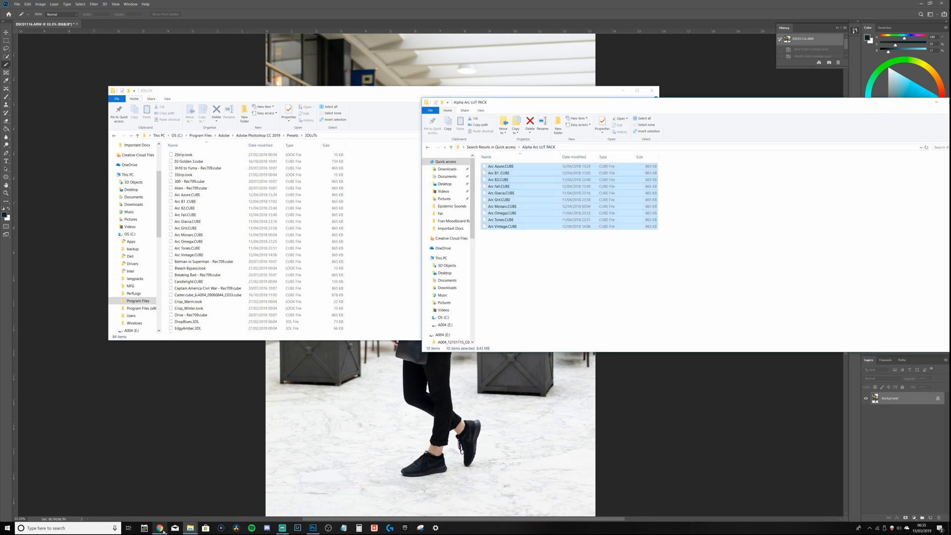
- Move the ten Arc CUBE files into 3DLUTs and resolve the same-name replace prompt
{"action": "left_click", "coordinate": [159, 528]}
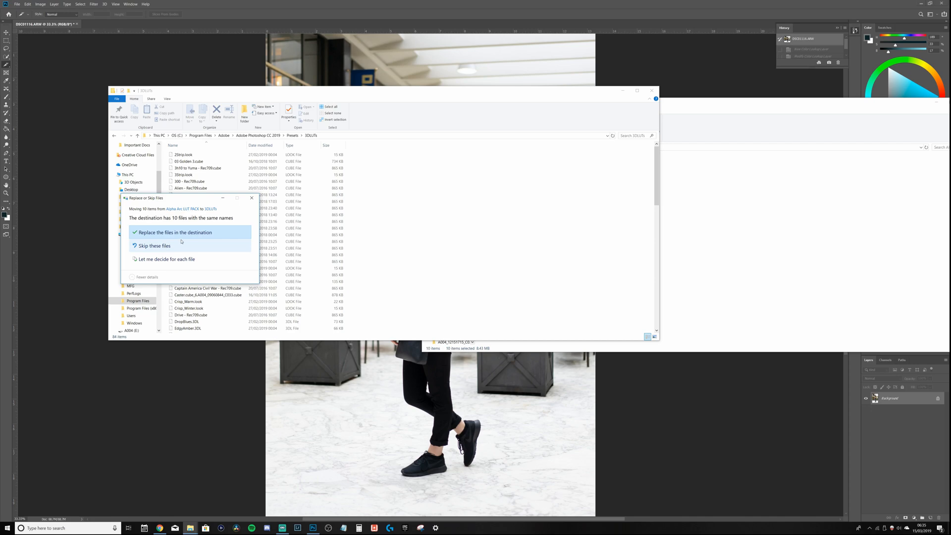
{"action": "mouse_move", "coordinate": [222, 247]}
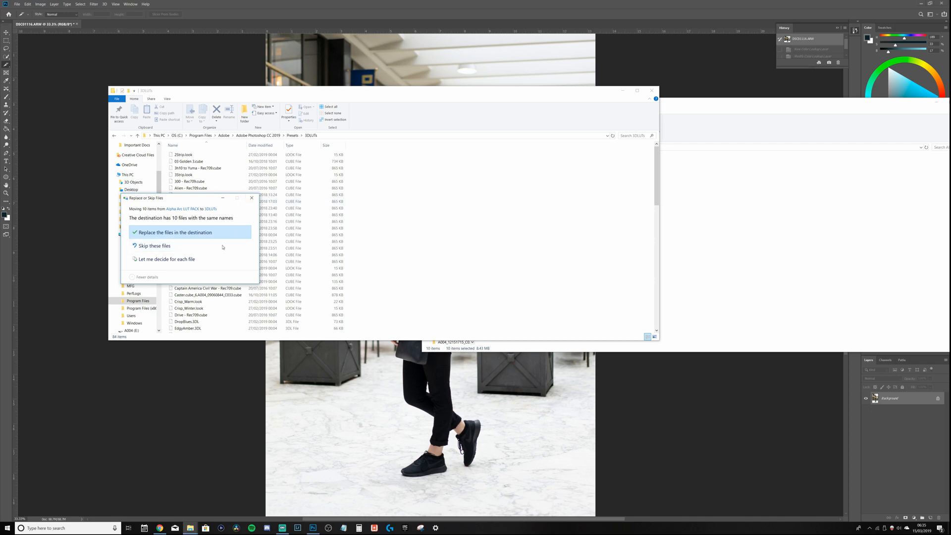
{"action": "left_click", "coordinate": [175, 232]}
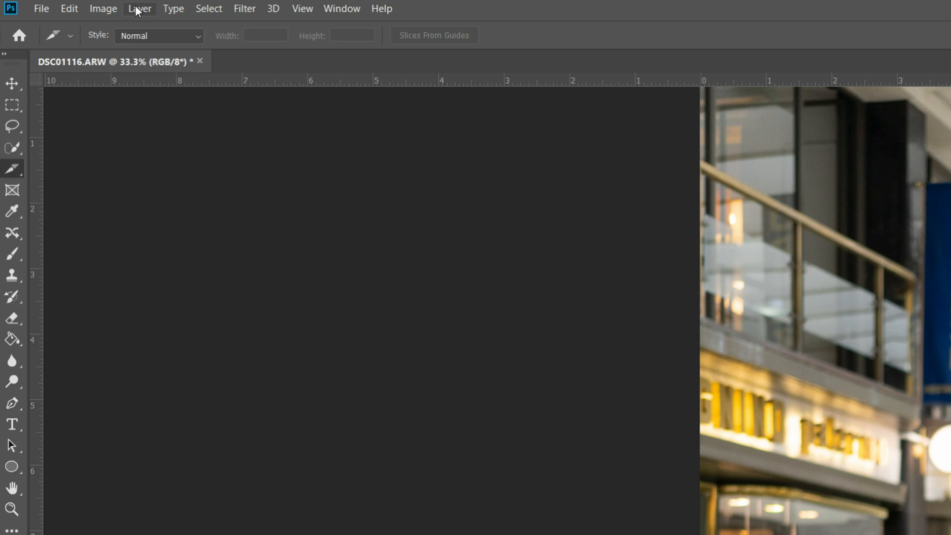
- Add a Color Lookup adjustment layer to the portrait and load the Arc Vintage LUT
{"action": "left_click", "coordinate": [138, 8]}
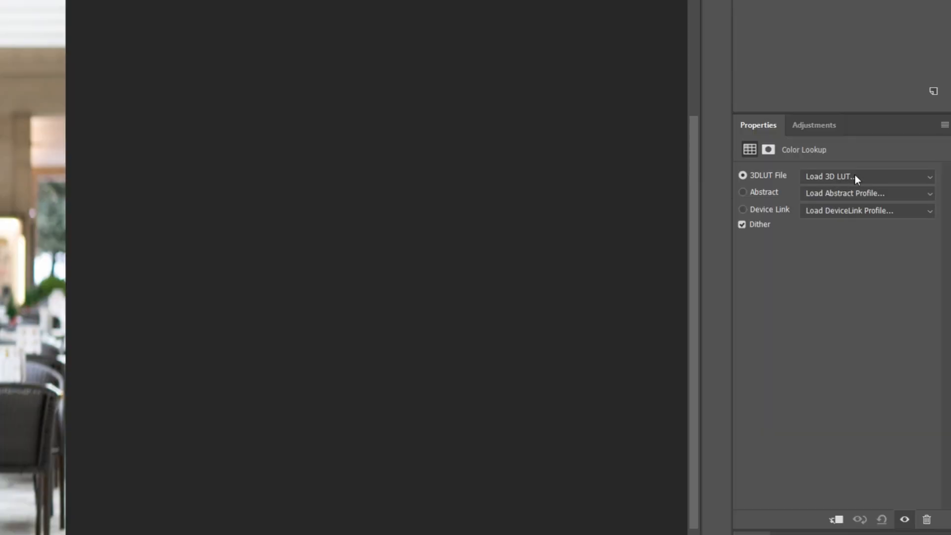
{"action": "left_click", "coordinate": [868, 176]}
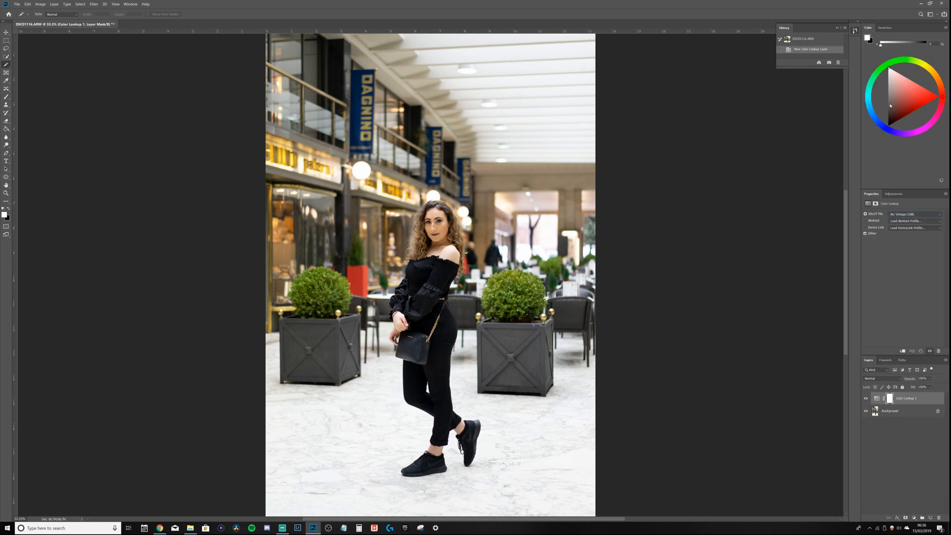
- Try the Arc Azure and Arc Glacia LUTs on the portrait from the 3DLUT File list
{"action": "left_click", "coordinate": [913, 214]}
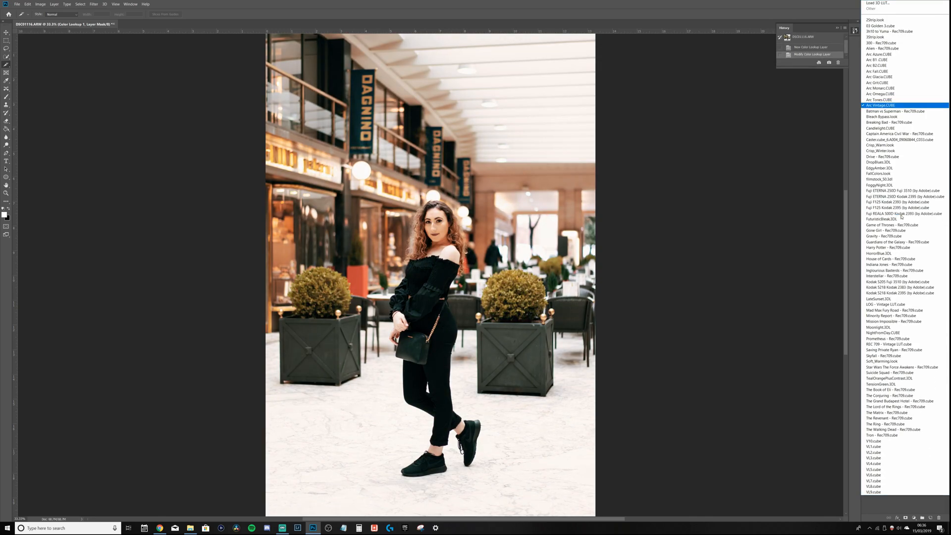
{"action": "left_click", "coordinate": [883, 54]}
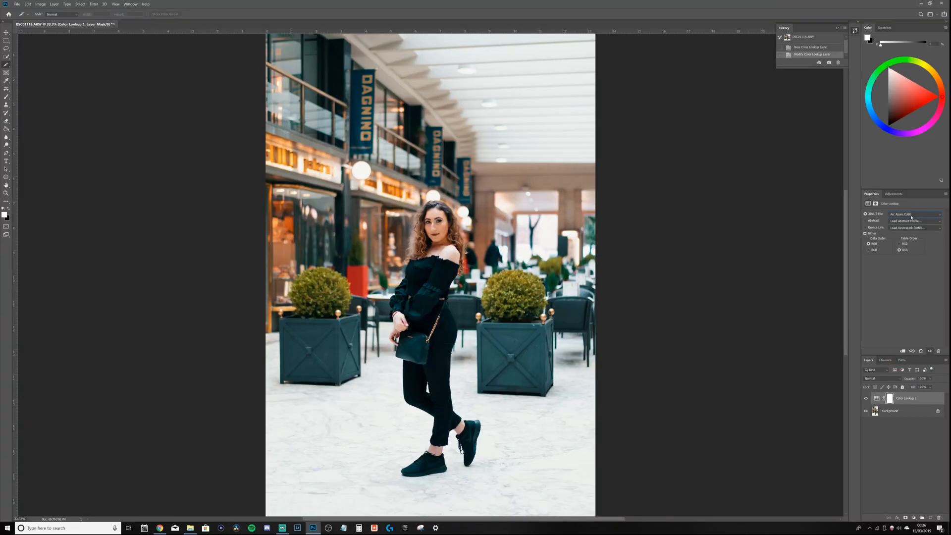
{"action": "left_click", "coordinate": [913, 214]}
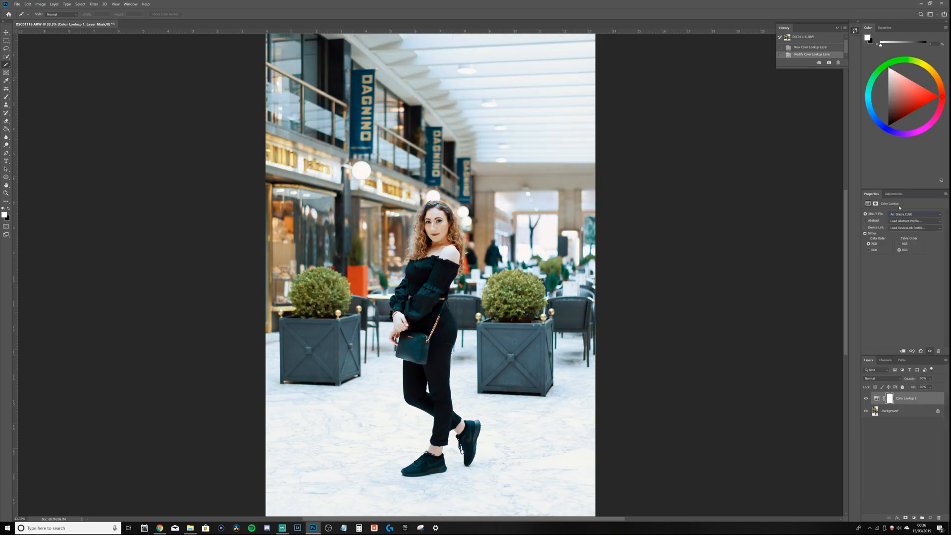
{"action": "left_click", "coordinate": [913, 214]}
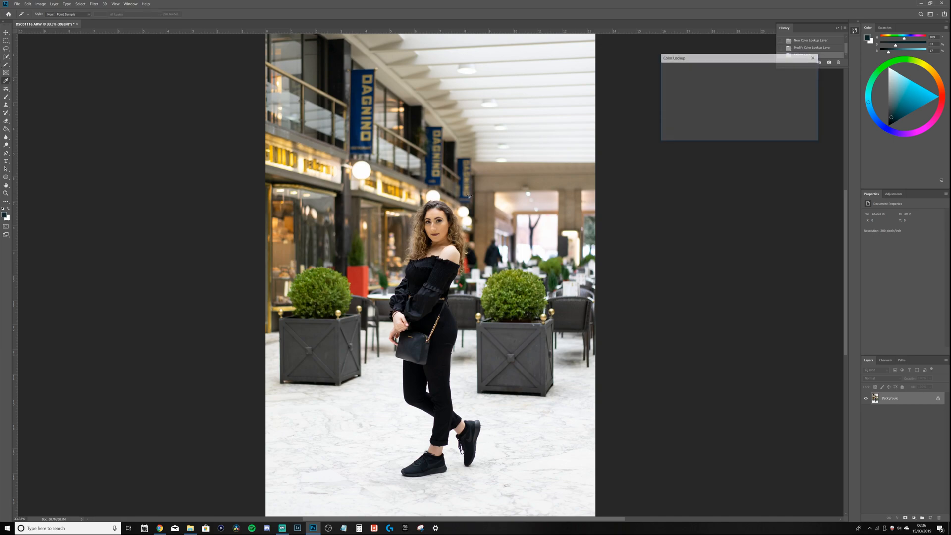
- In Color Lookup, preview Arc Omega.CUBE, then switch to Arc Azure.CUBE
{"action": "left_click", "coordinate": [740, 59]}
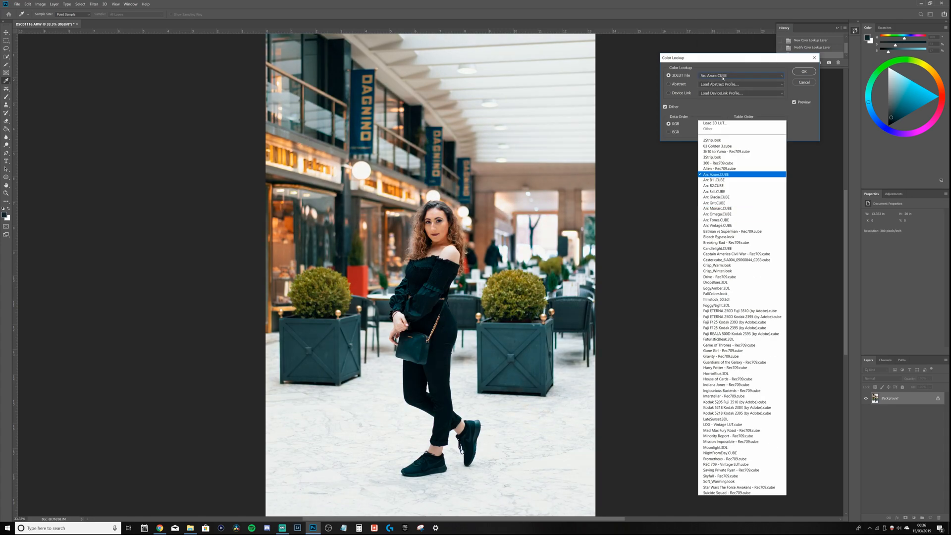
{"action": "scroll", "scroll_direction": "down", "scroll_amount": 3}
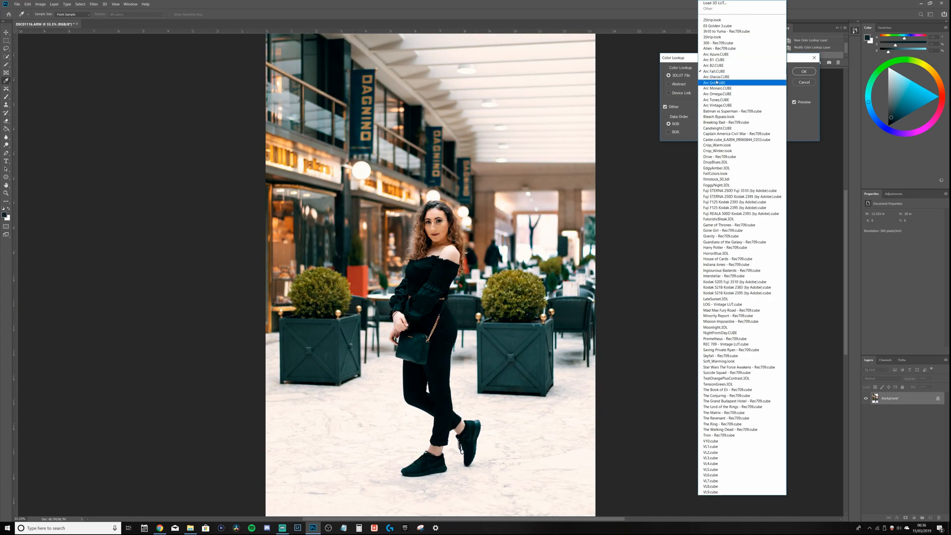
{"action": "left_click", "coordinate": [718, 94]}
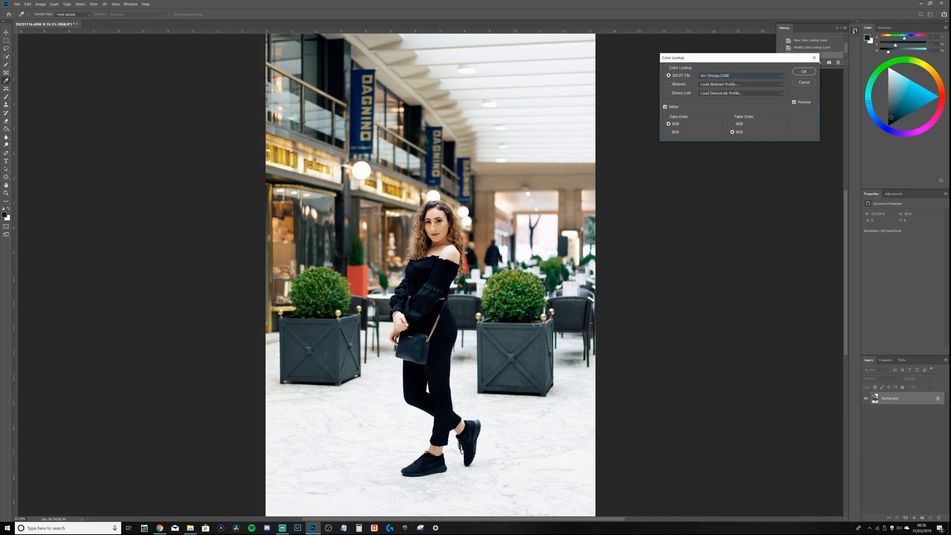
{"action": "left_click", "coordinate": [741, 76]}
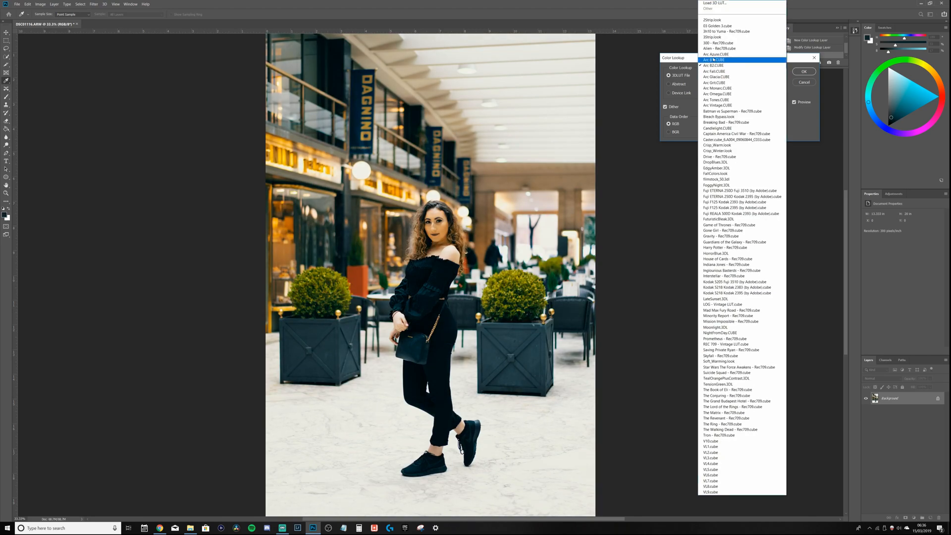
{"action": "left_click", "coordinate": [720, 59]}
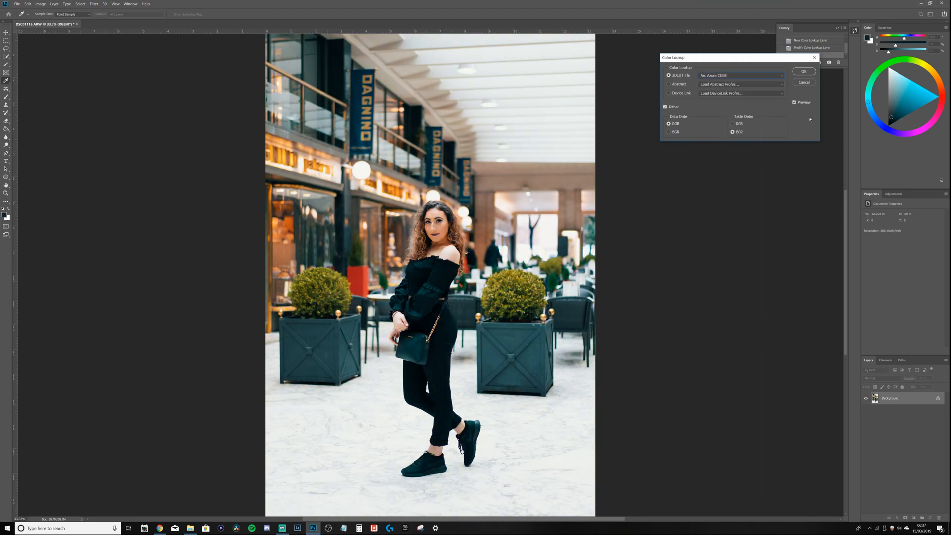